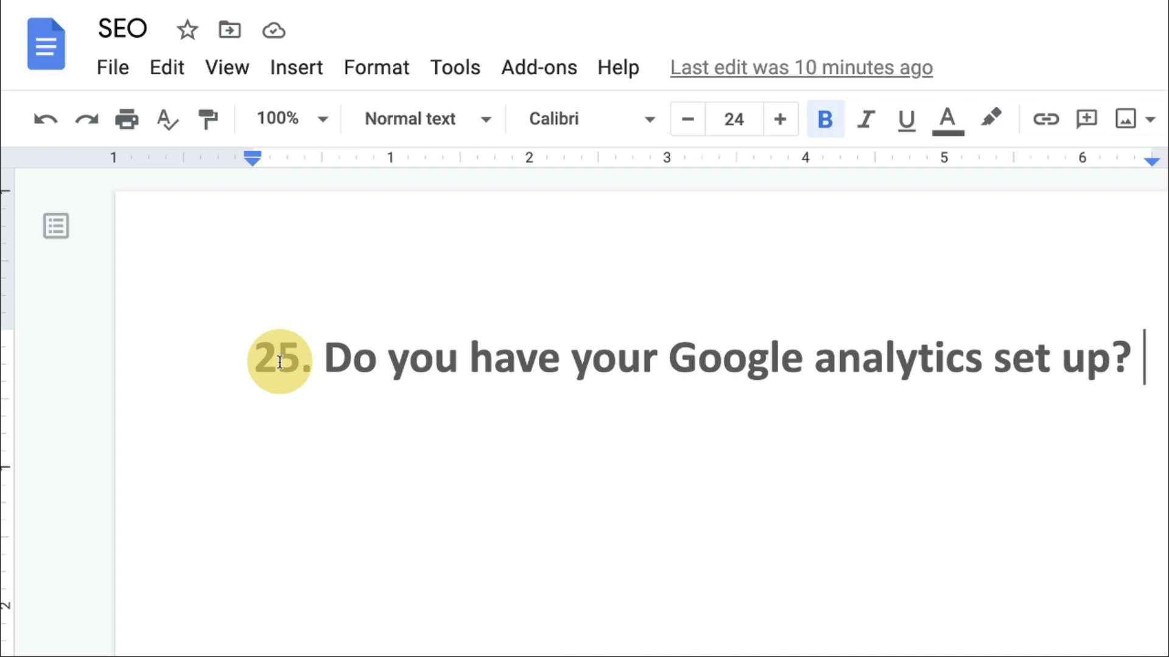
{"action": "mouse_move", "coordinate": [675, 15]}
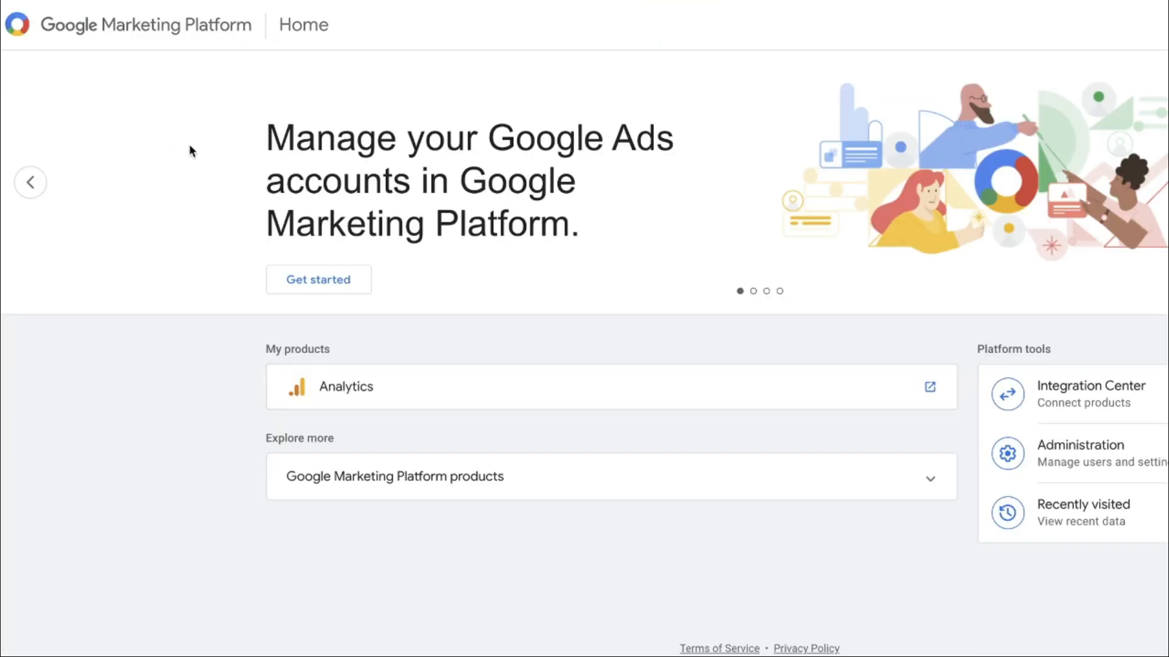
{"action": "mouse_move", "coordinate": [399, 182]}
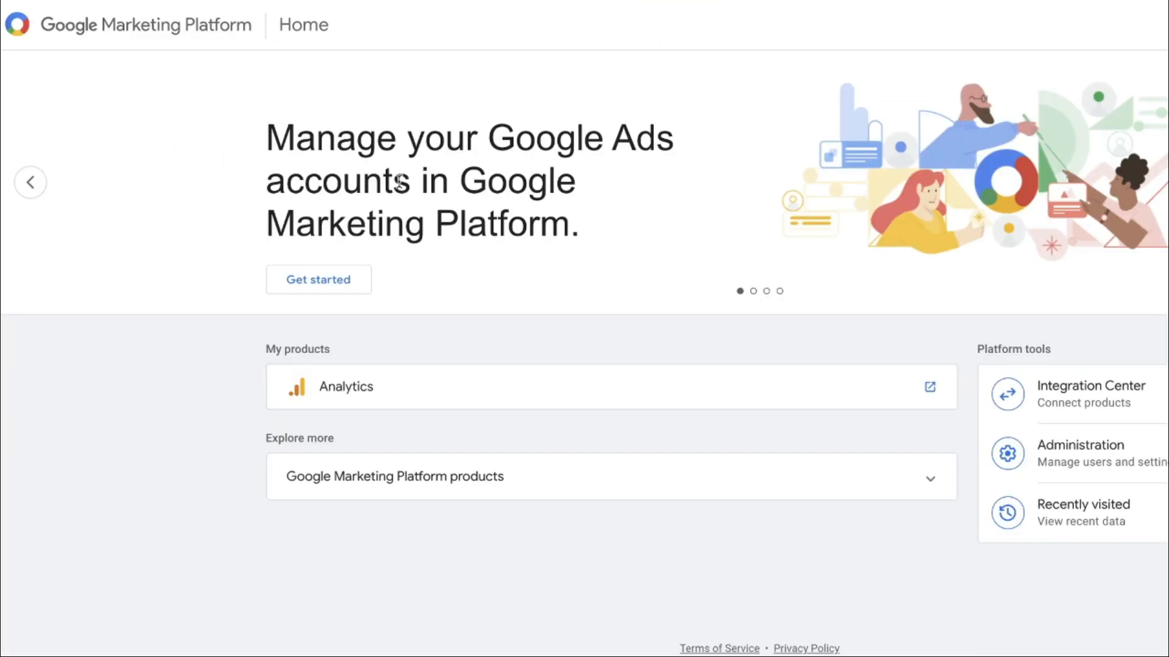
Select Analytics under My products to reach the FastVet Google Analytics home report.
{"action": "left_click", "coordinate": [344, 386]}
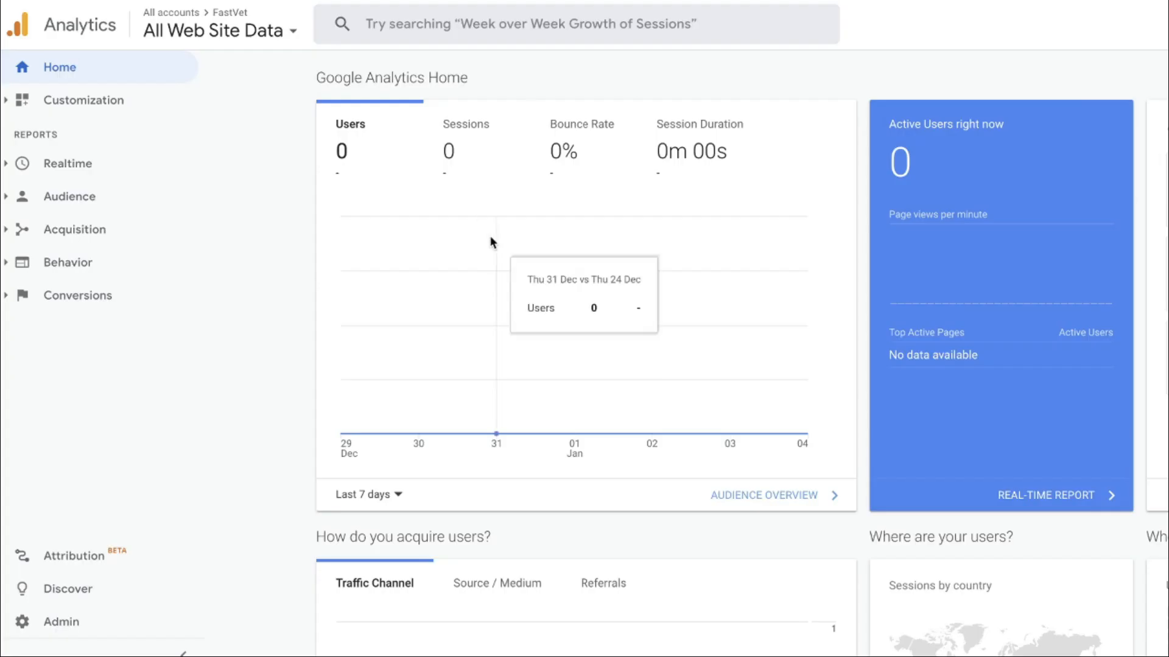
{"action": "mouse_move", "coordinate": [620, 439]}
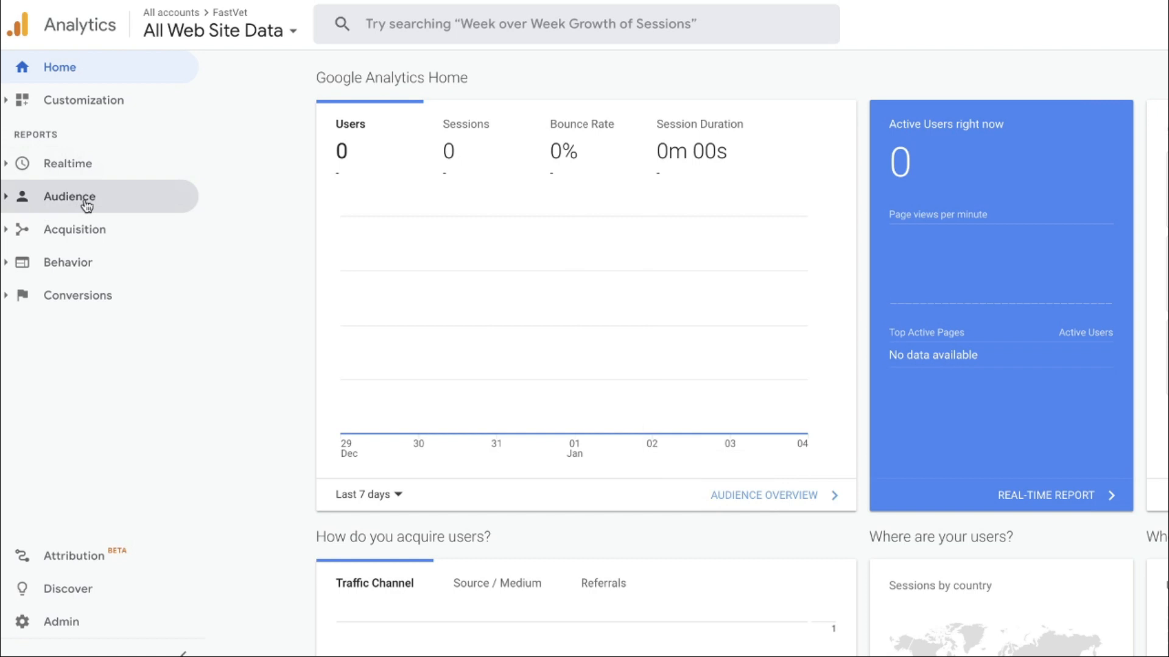
{"action": "mouse_move", "coordinate": [74, 231]}
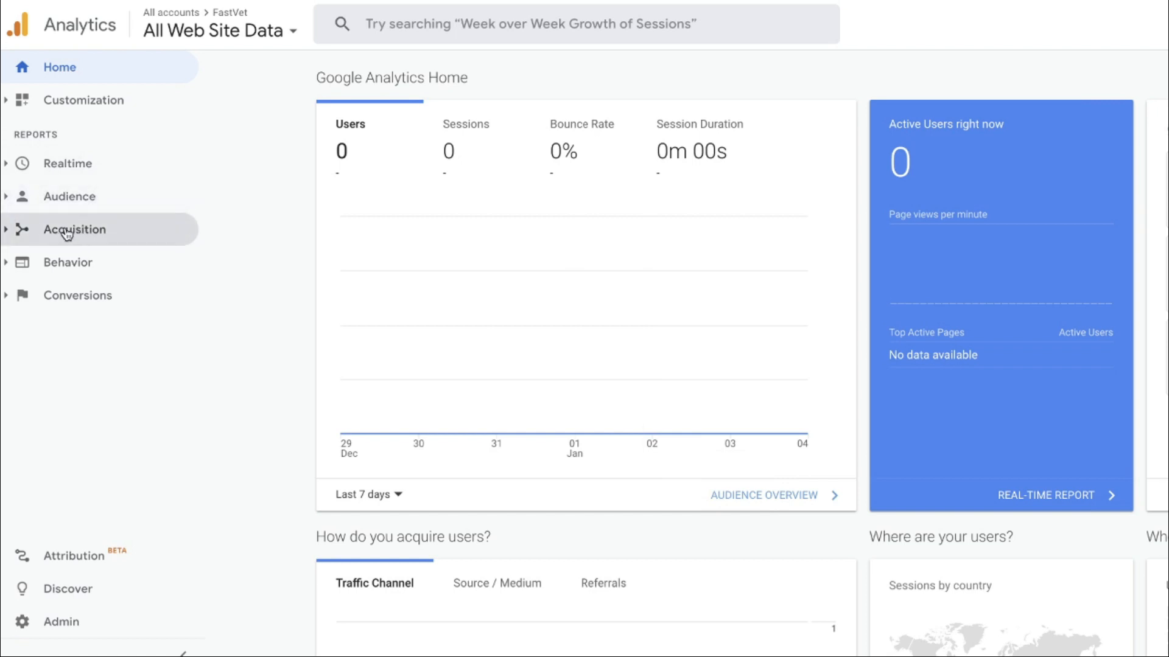
{"action": "mouse_move", "coordinate": [73, 268]}
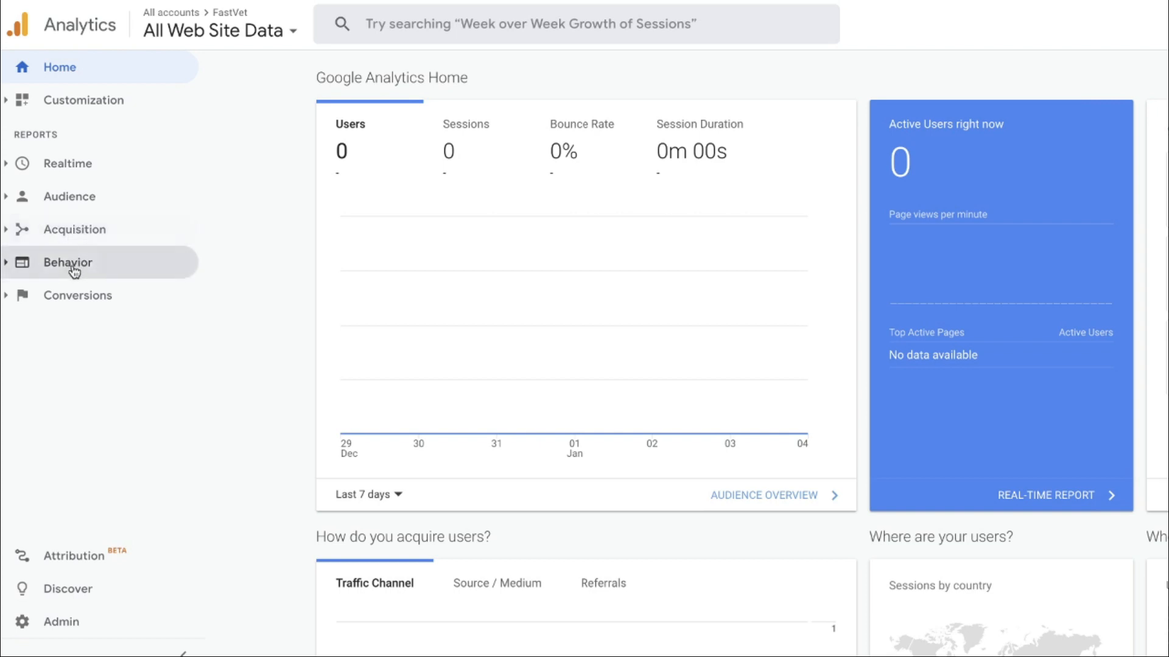
{"action": "mouse_move", "coordinate": [91, 267]}
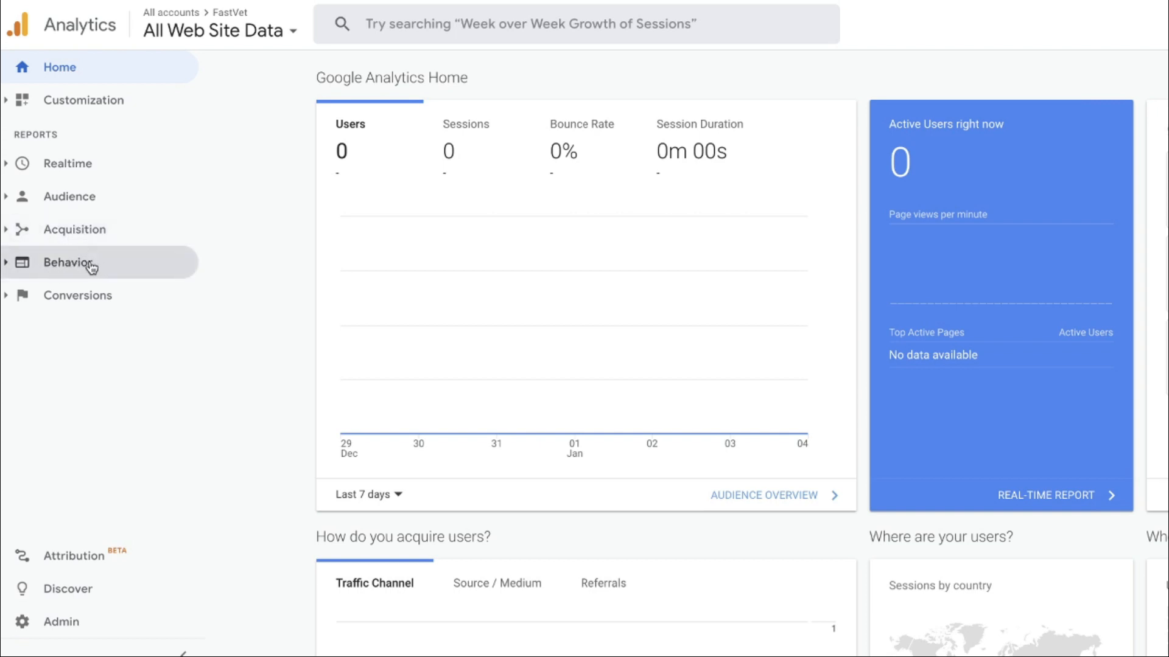
{"action": "mouse_move", "coordinate": [88, 302]}
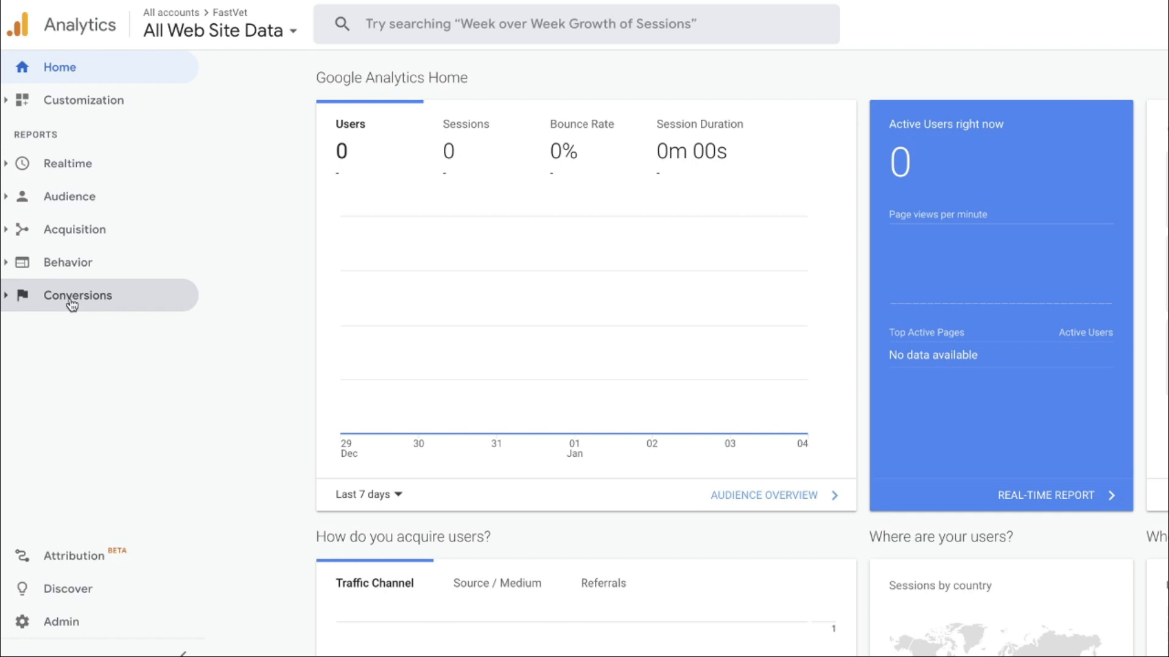
{"action": "mouse_move", "coordinate": [341, 148]}
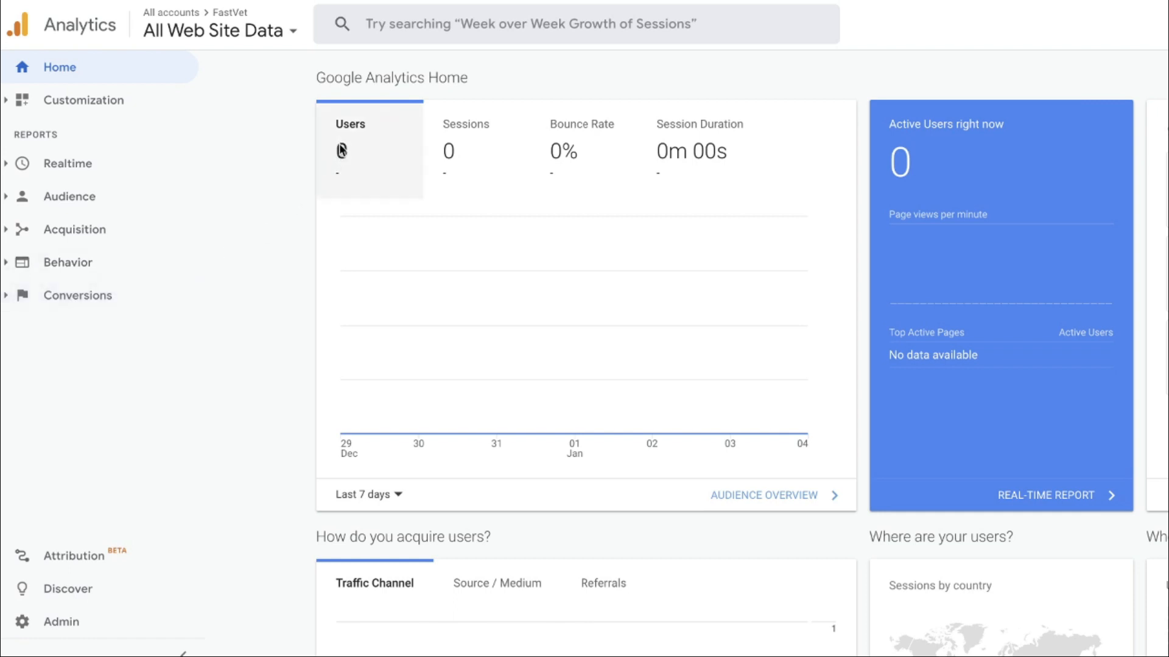
{"action": "mouse_move", "coordinate": [582, 190]}
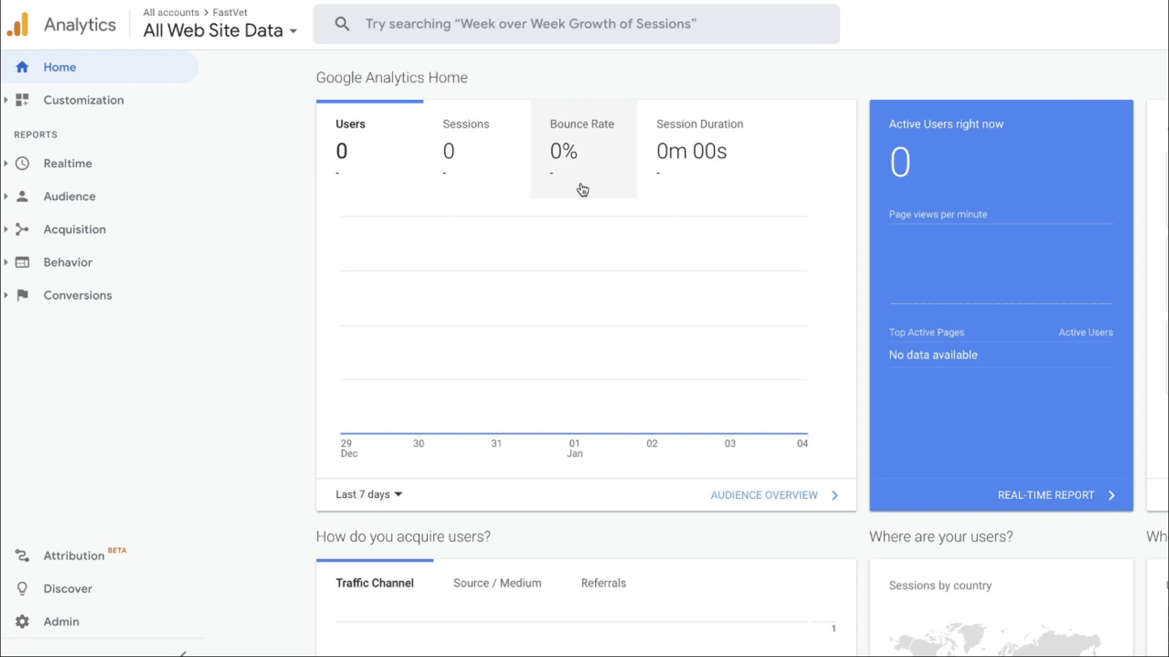
{"action": "scroll", "scroll_direction": "down", "scroll_amount": 3}
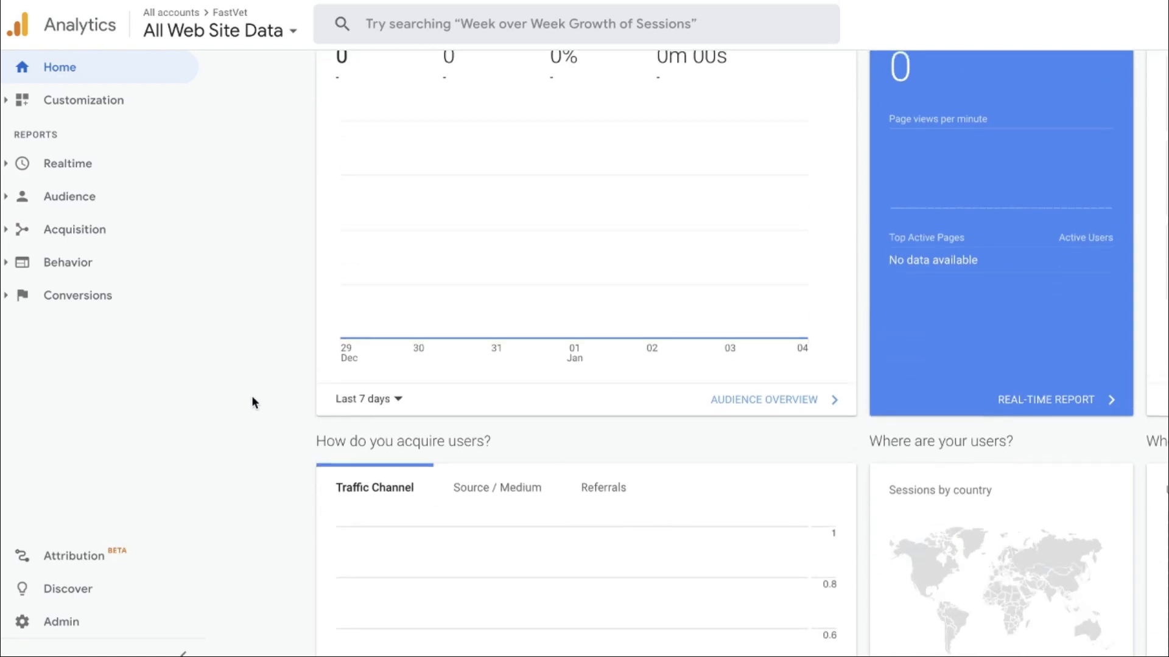
{"action": "scroll", "scroll_direction": "up", "scroll_amount": 3}
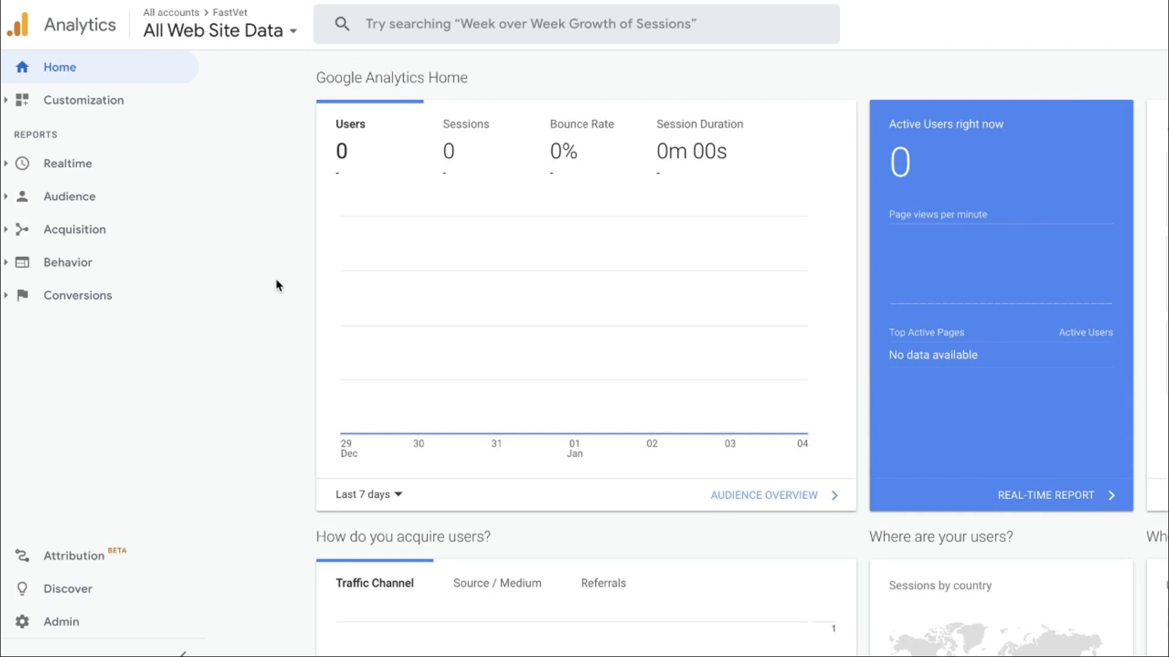
{"action": "mouse_move", "coordinate": [884, 154]}
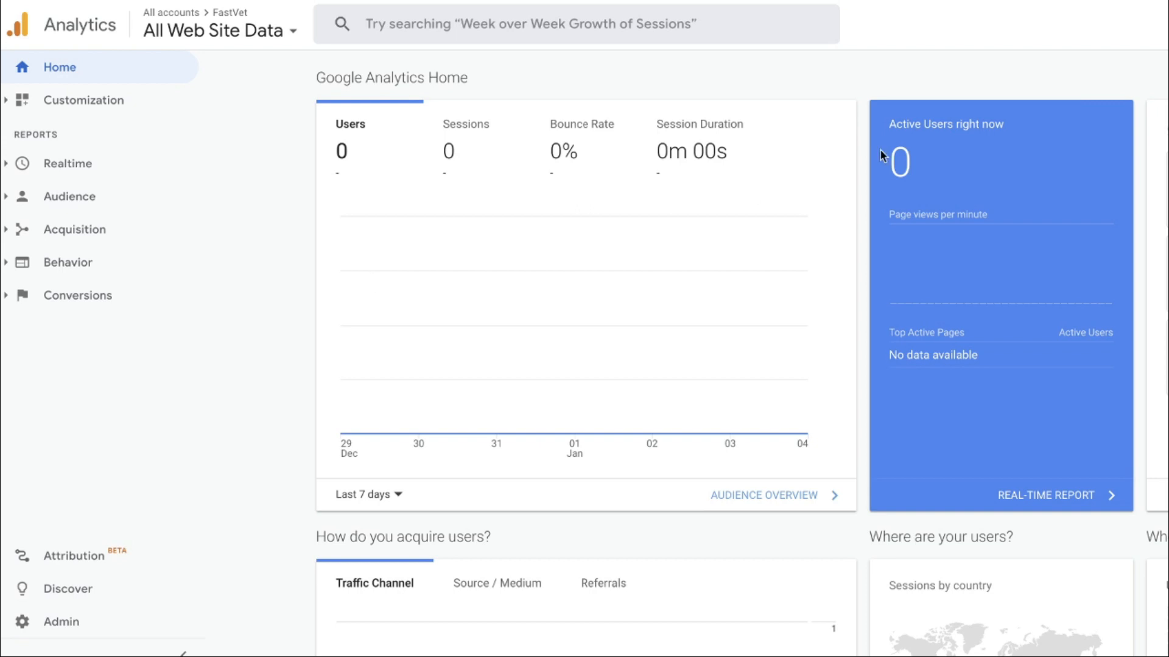
{"action": "mouse_move", "coordinate": [936, 67]}
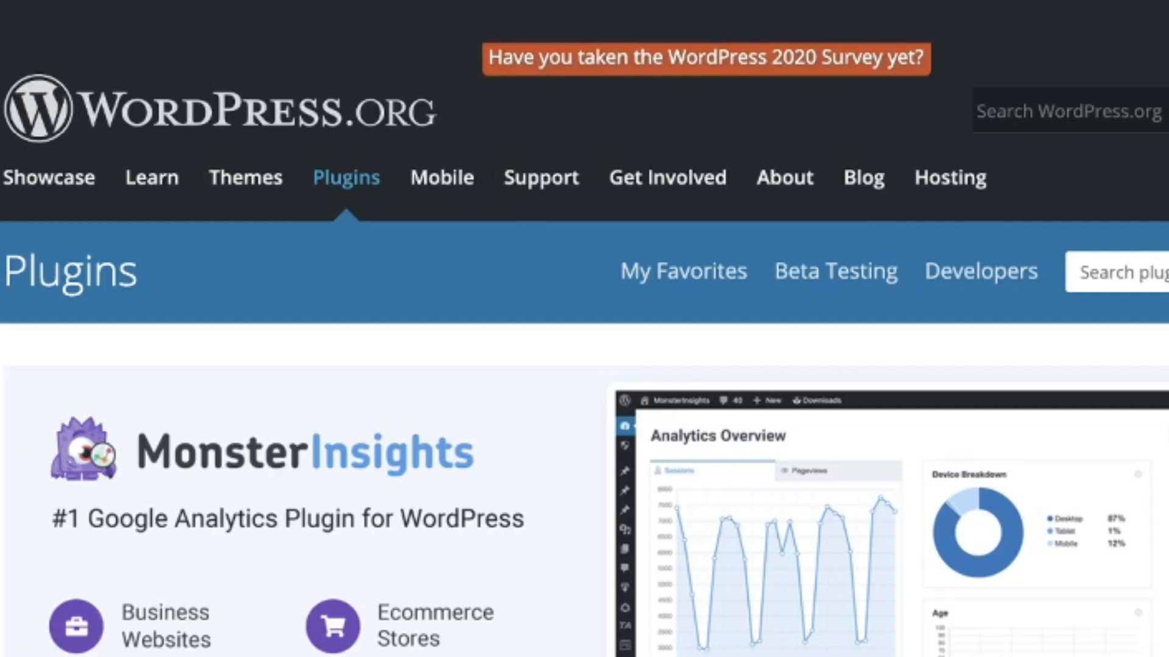
{"action": "scroll", "scroll_direction": "down", "scroll_amount": 3}
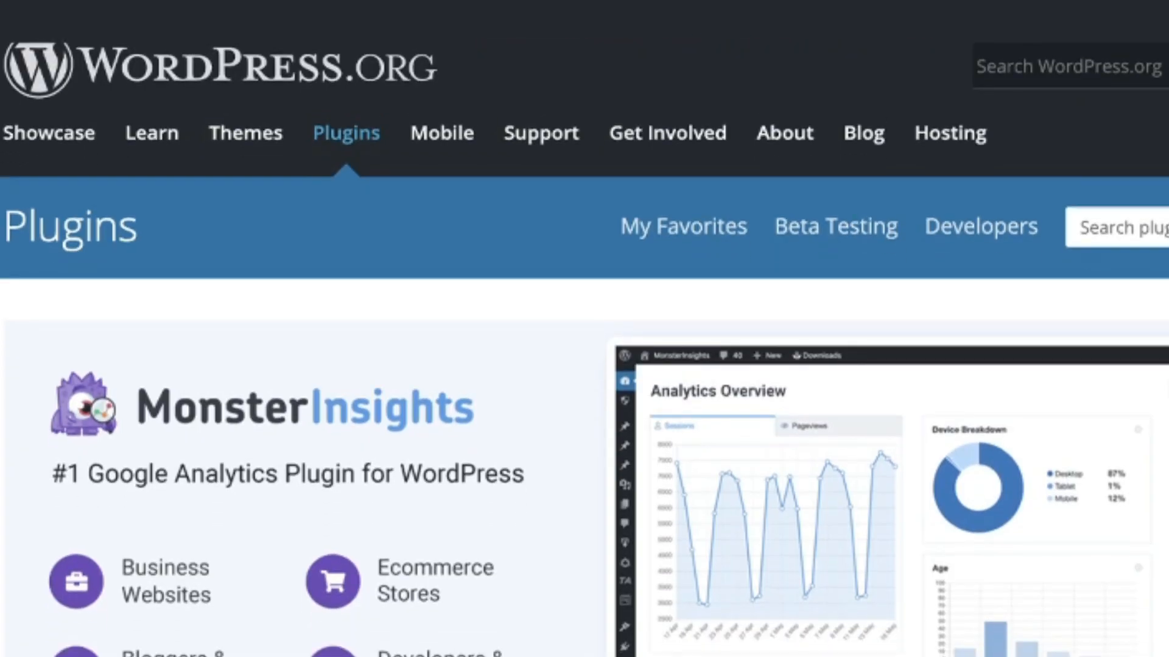
{"action": "scroll", "scroll_direction": "down", "scroll_amount": 3}
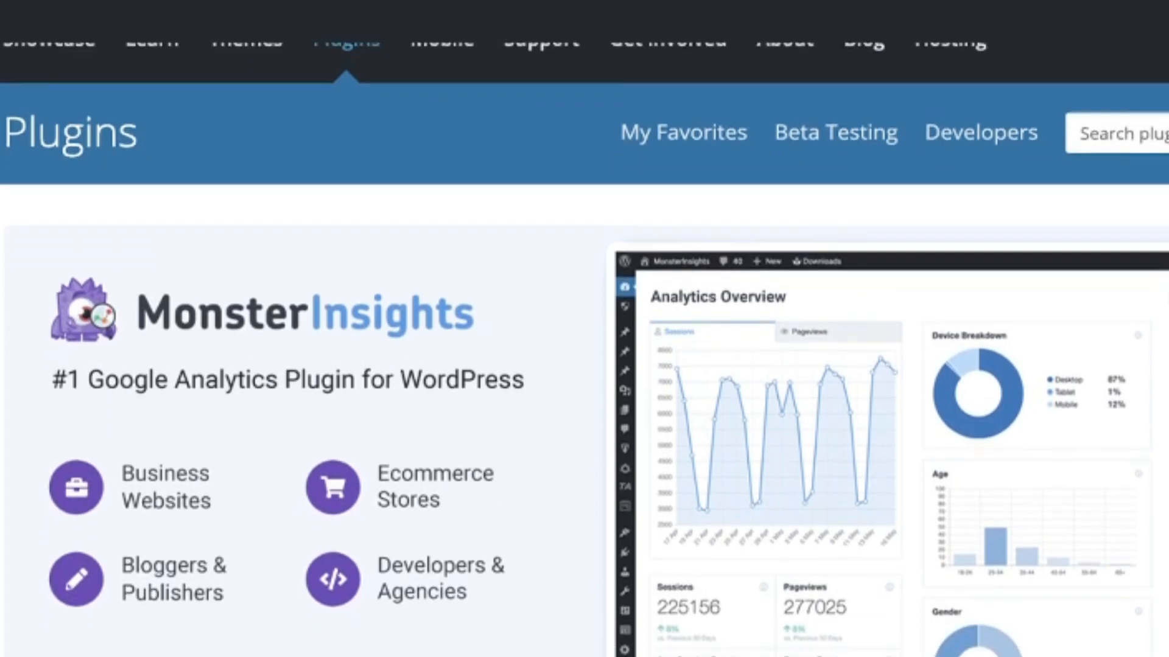
{"action": "scroll", "scroll_direction": "down", "scroll_amount": 3}
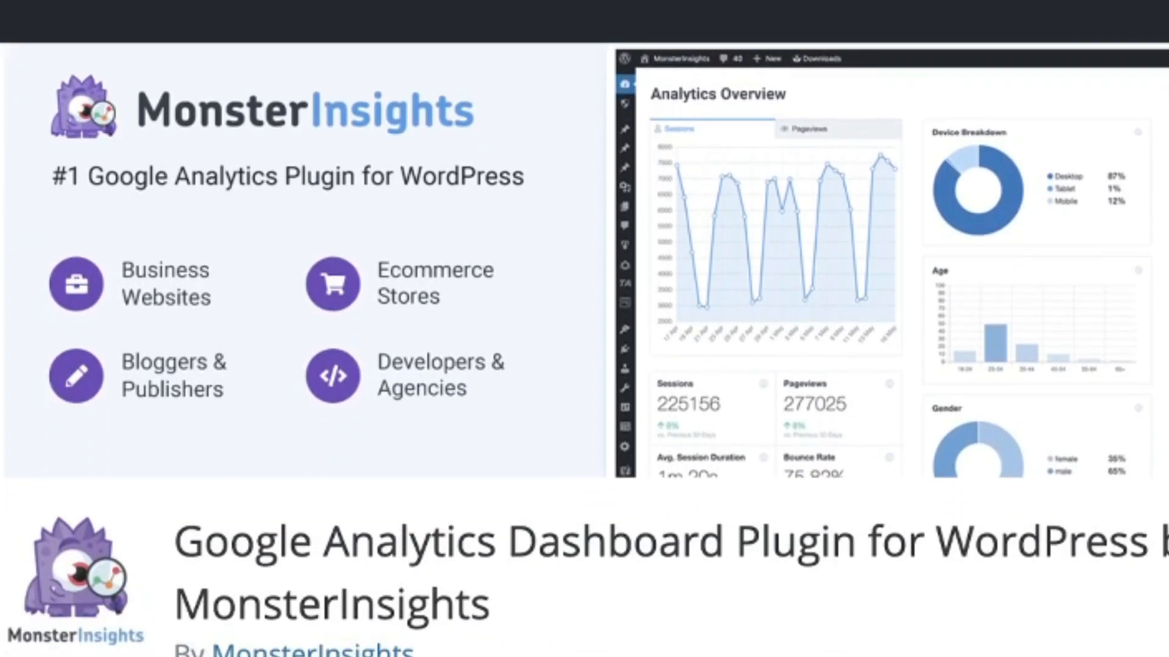
{"action": "scroll", "scroll_direction": "down", "scroll_amount": 3}
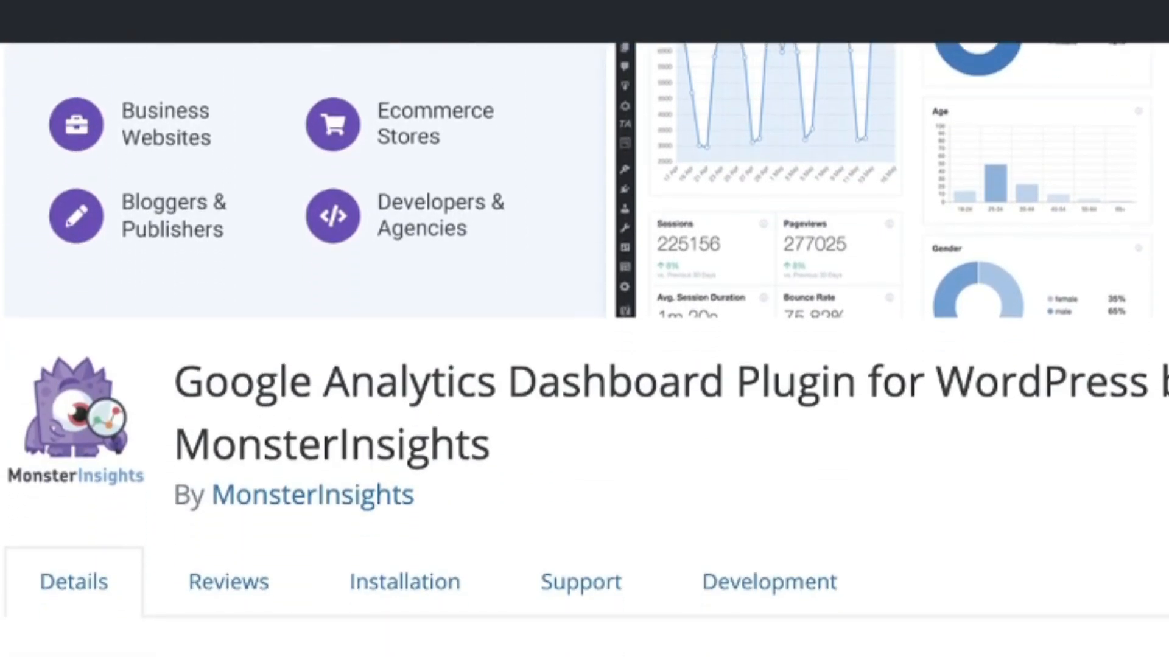
{"action": "scroll", "scroll_direction": "down", "scroll_amount": 3}
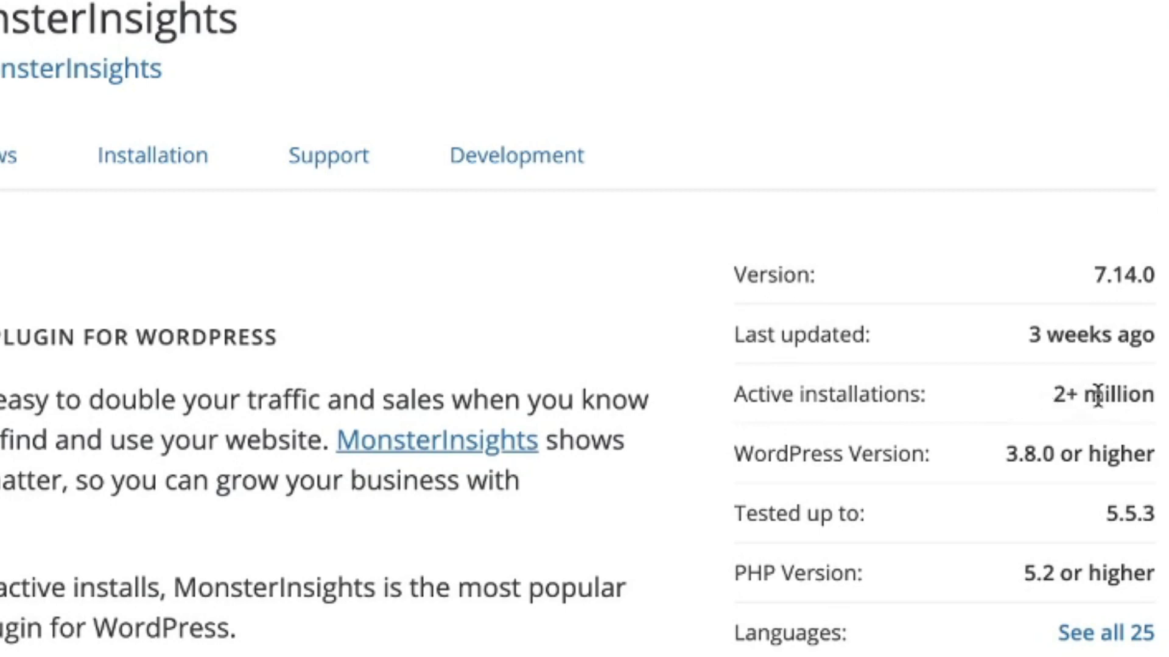
{"action": "scroll", "scroll_direction": "down", "scroll_amount": 3}
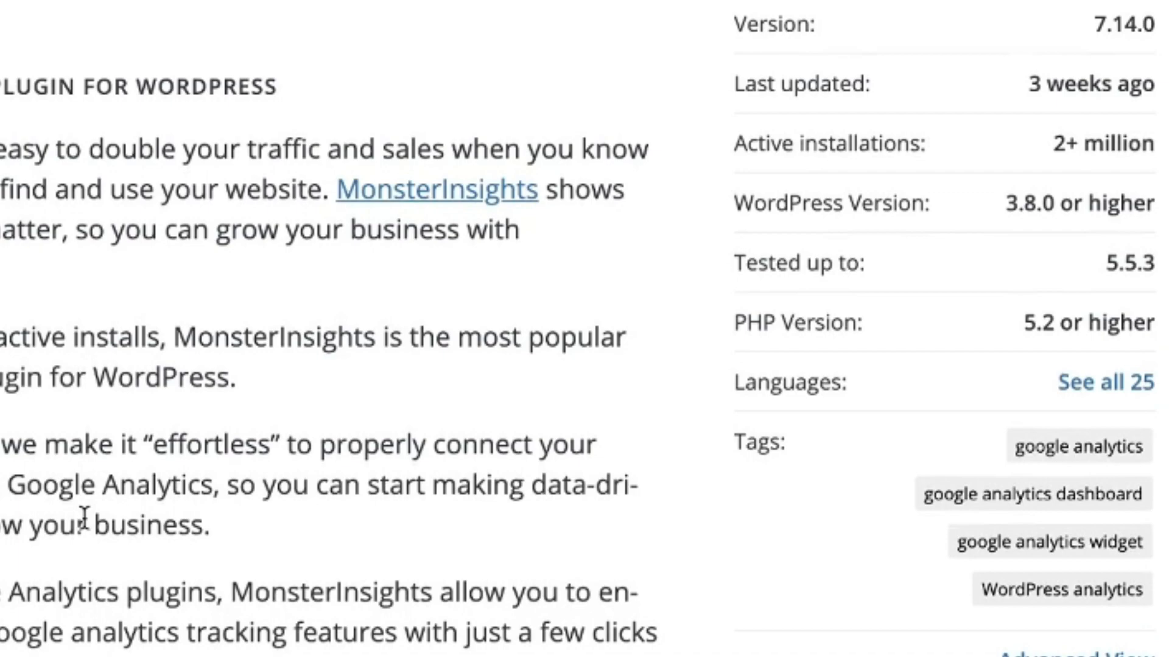
{"action": "scroll", "scroll_direction": "down", "scroll_amount": 3}
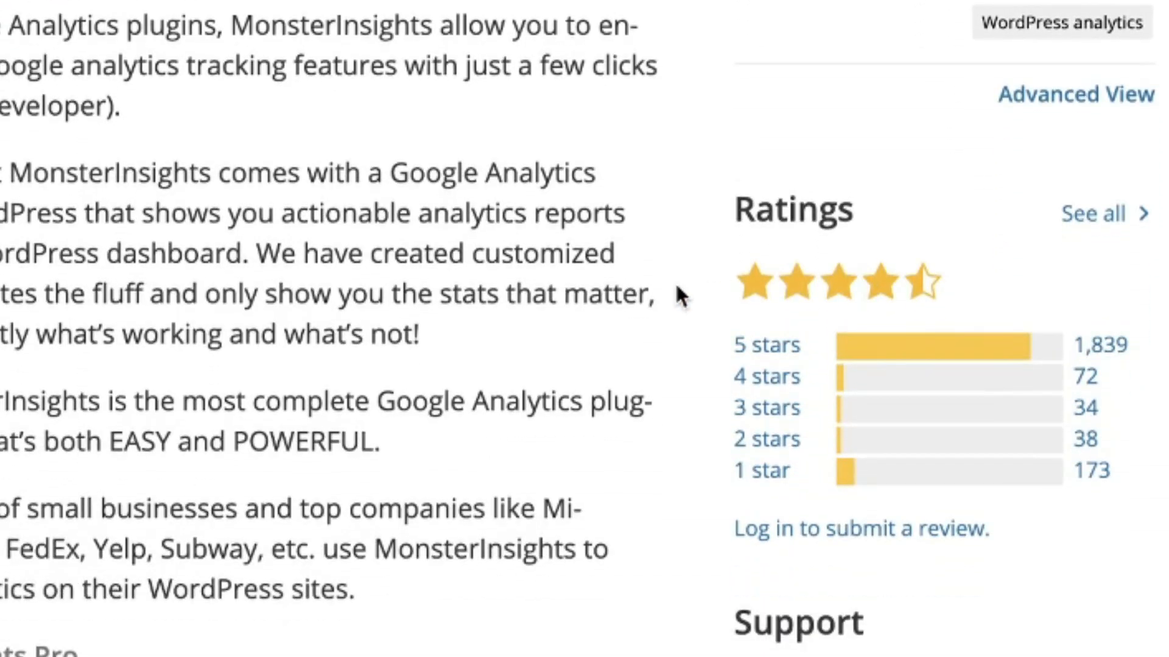
{"action": "scroll", "scroll_direction": "up", "scroll_amount": 3}
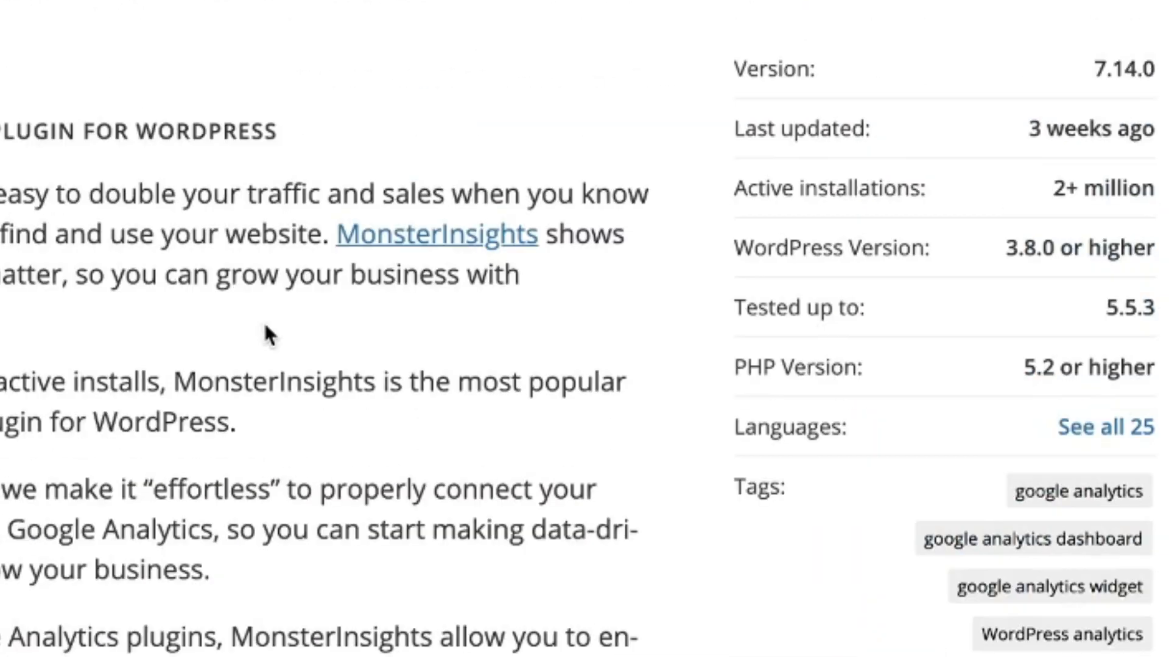
{"action": "scroll", "scroll_direction": "up", "scroll_amount": 3}
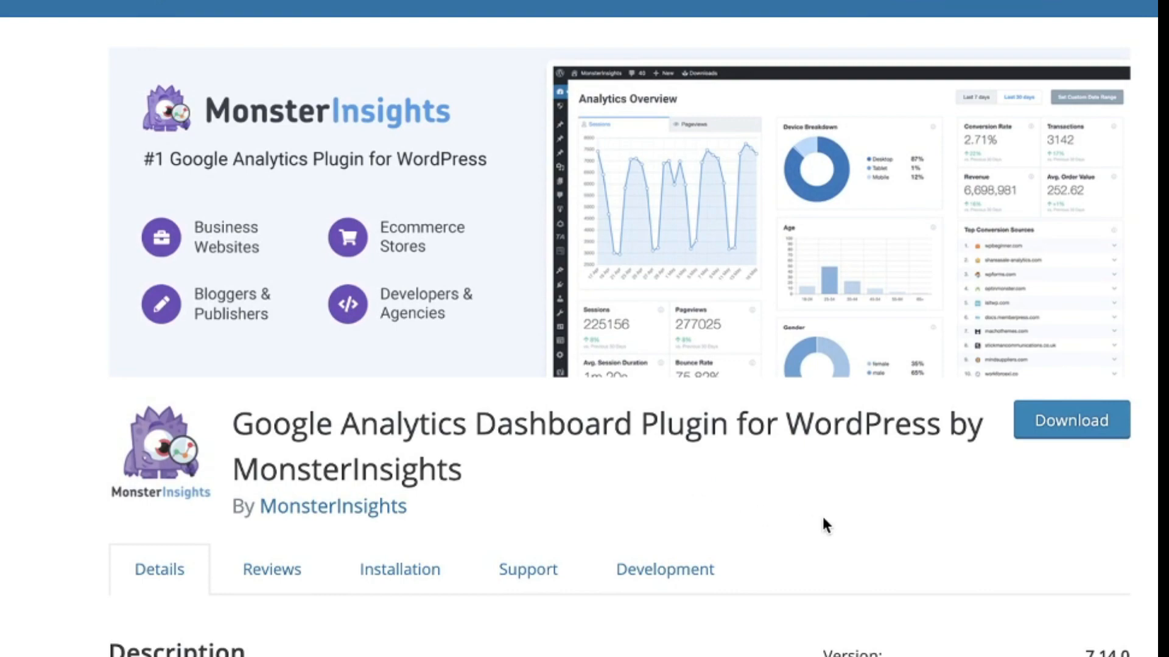
{"action": "scroll", "scroll_direction": "down", "scroll_amount": 3}
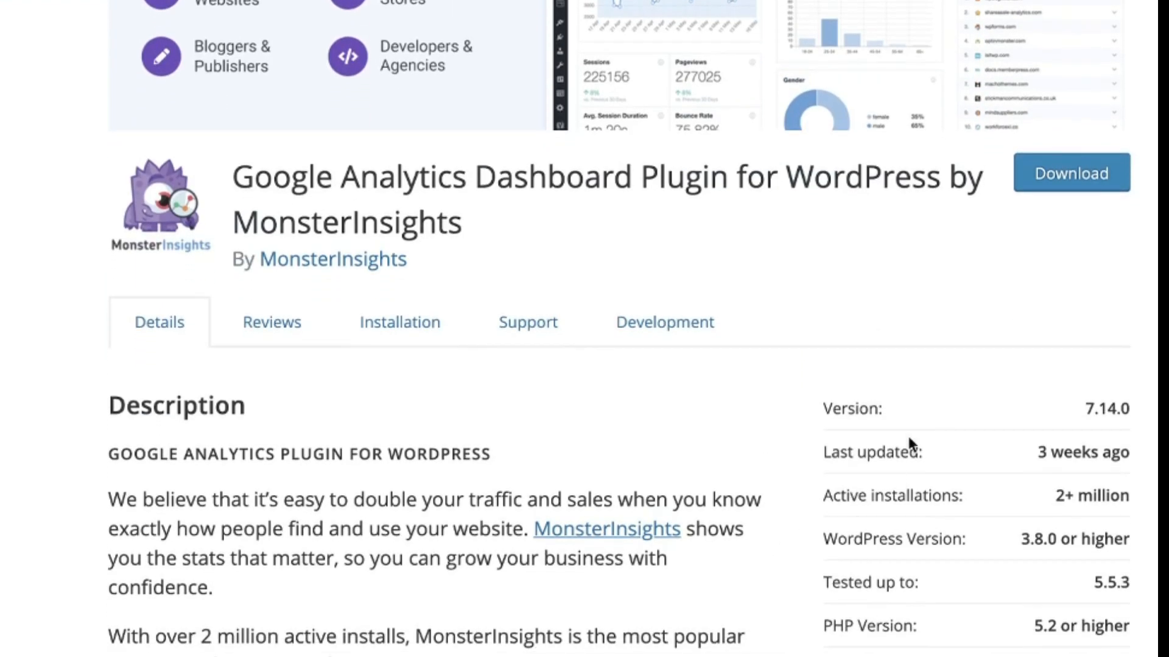
{"action": "mouse_move", "coordinate": [336, 532]}
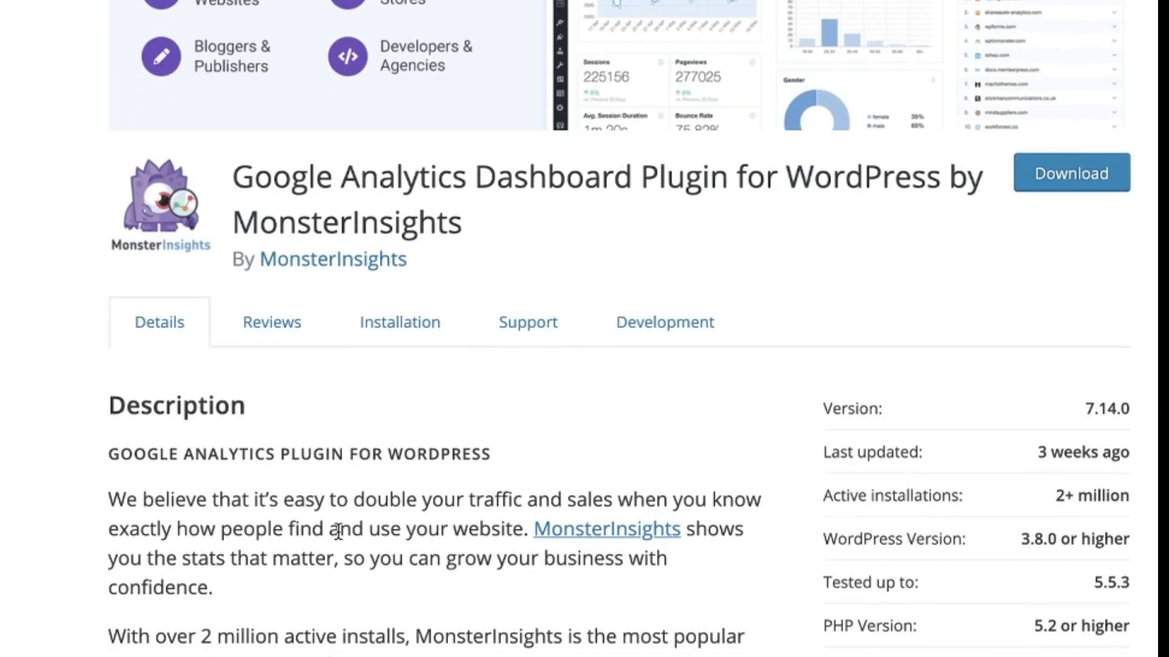
{"action": "scroll", "scroll_direction": "up", "scroll_amount": 3}
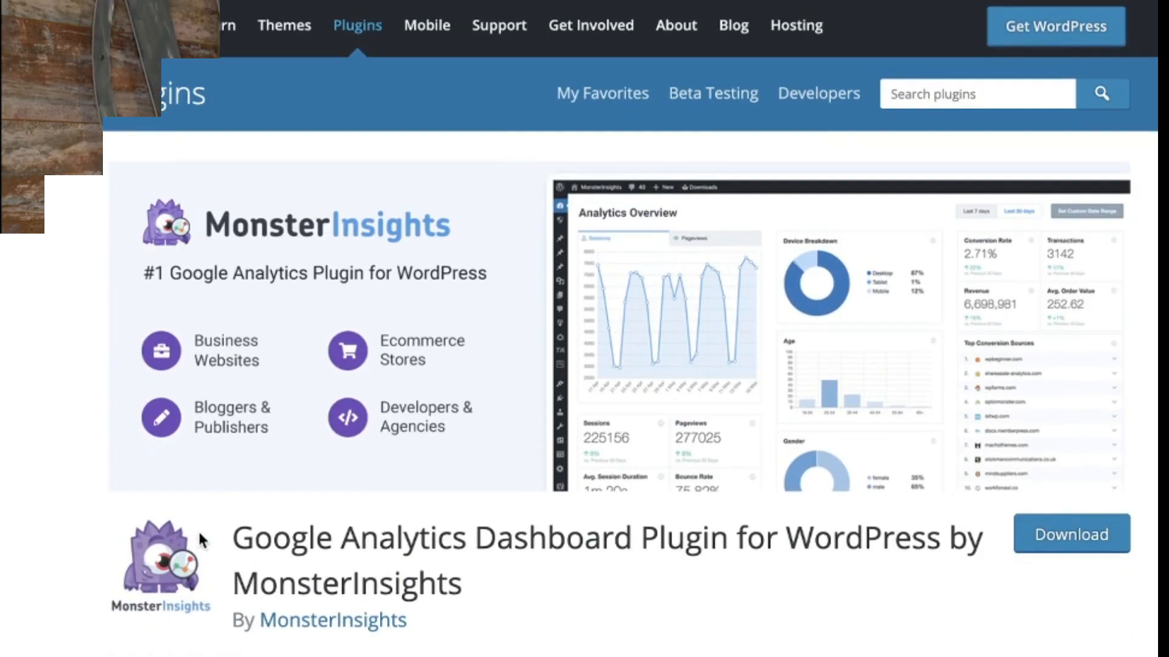